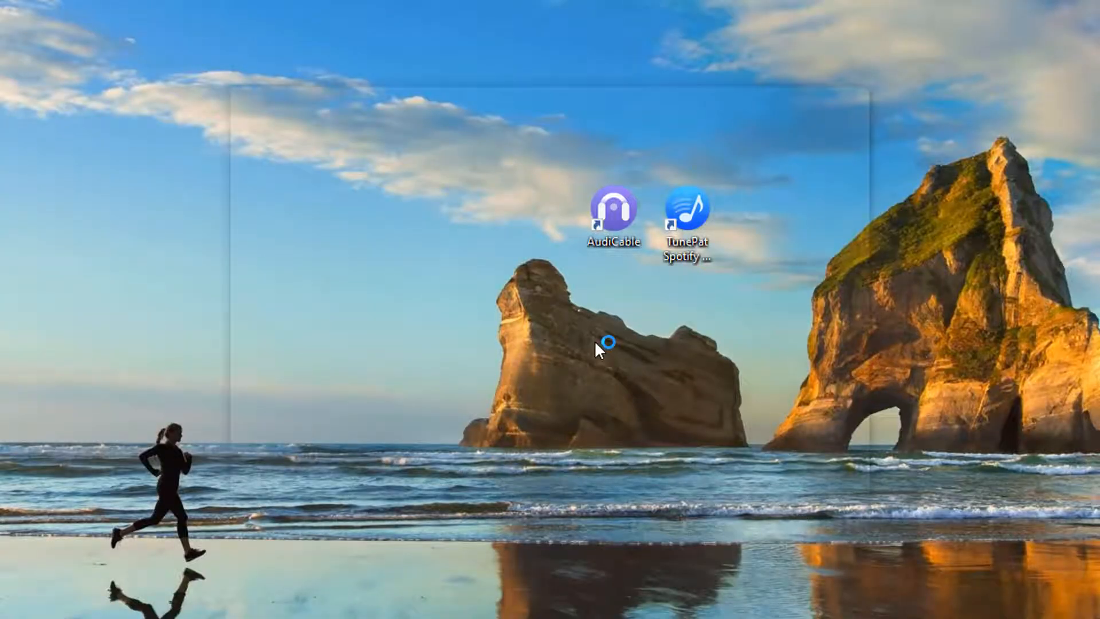
Launch AudiCable and glance at the Add Other Source list before closing it
double_click(613, 208)
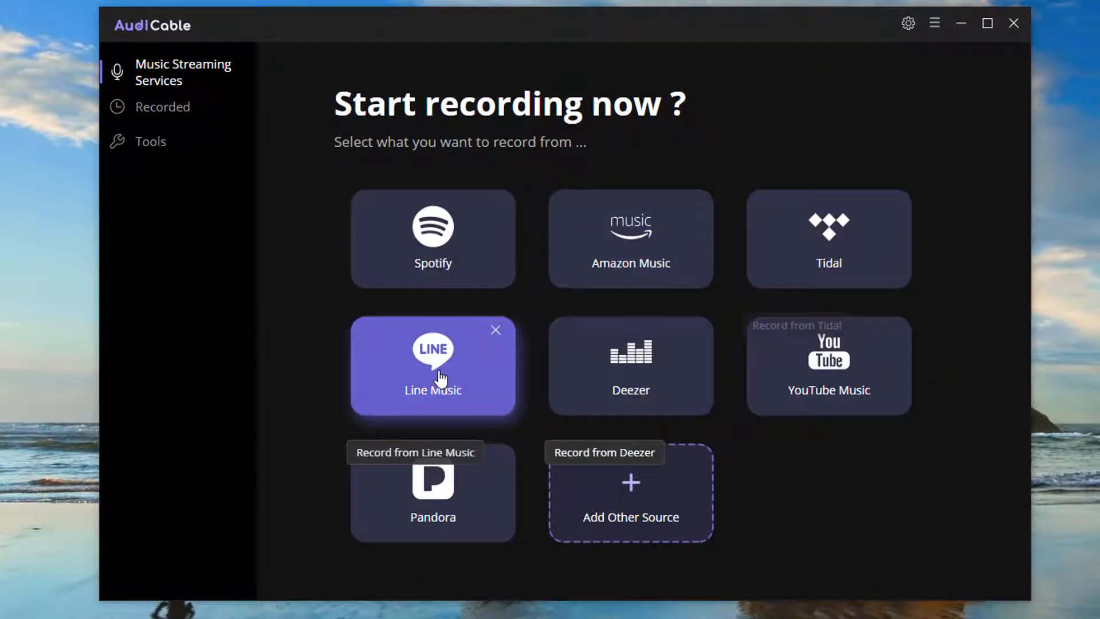
mouse_move(629, 516)
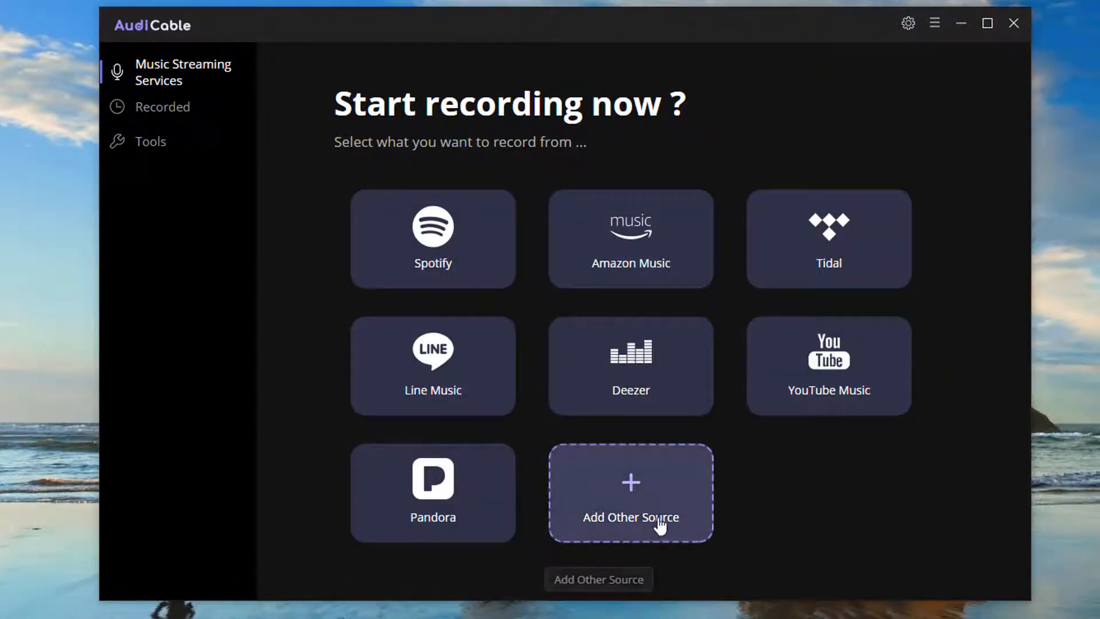
left_click(629, 491)
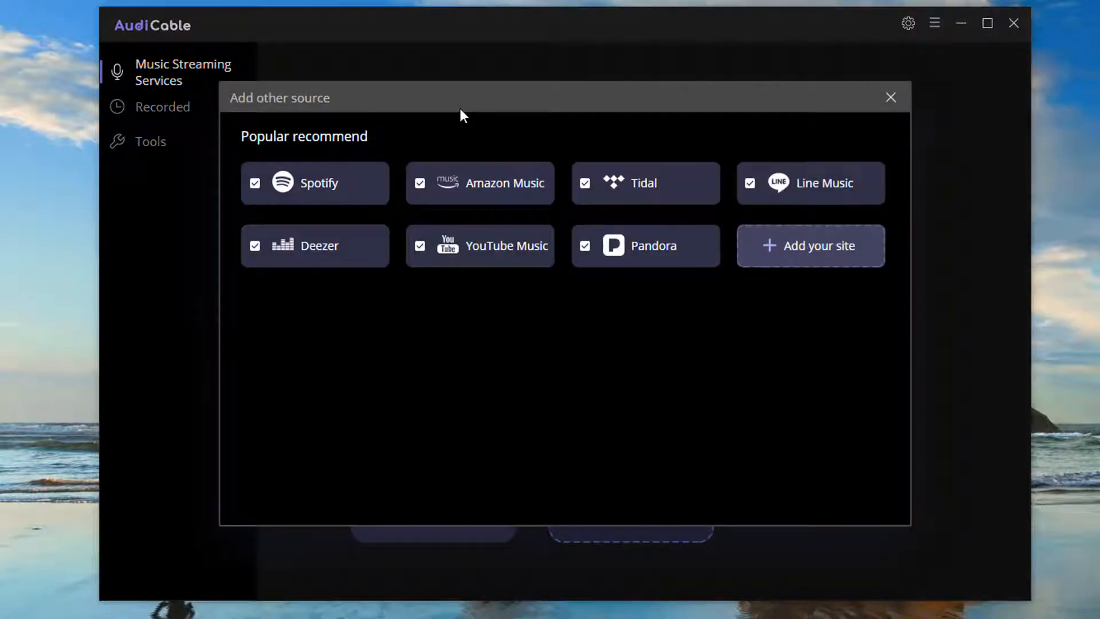
left_click(891, 98)
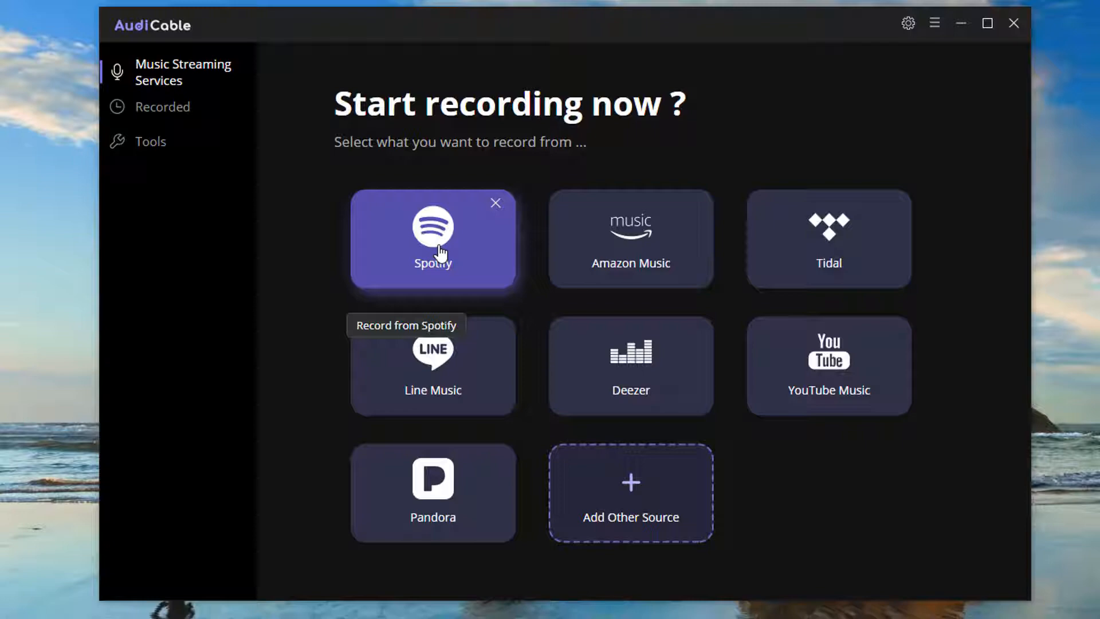
Choose Spotify, log in to its web player, and open the Daily Mix 3 playlist
left_click(433, 238)
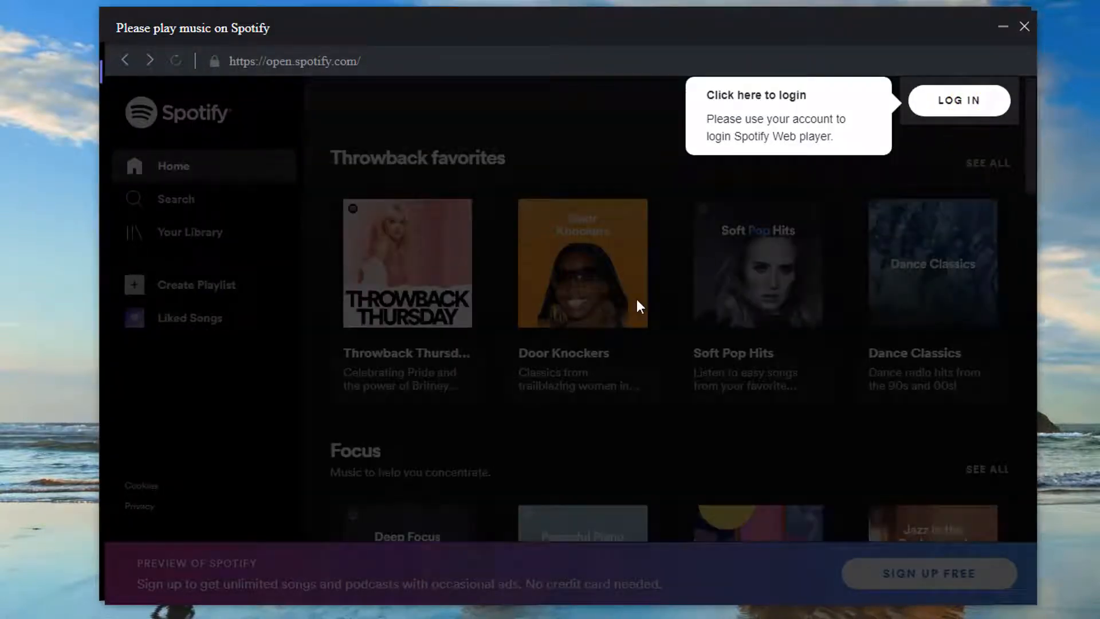
left_click(959, 101)
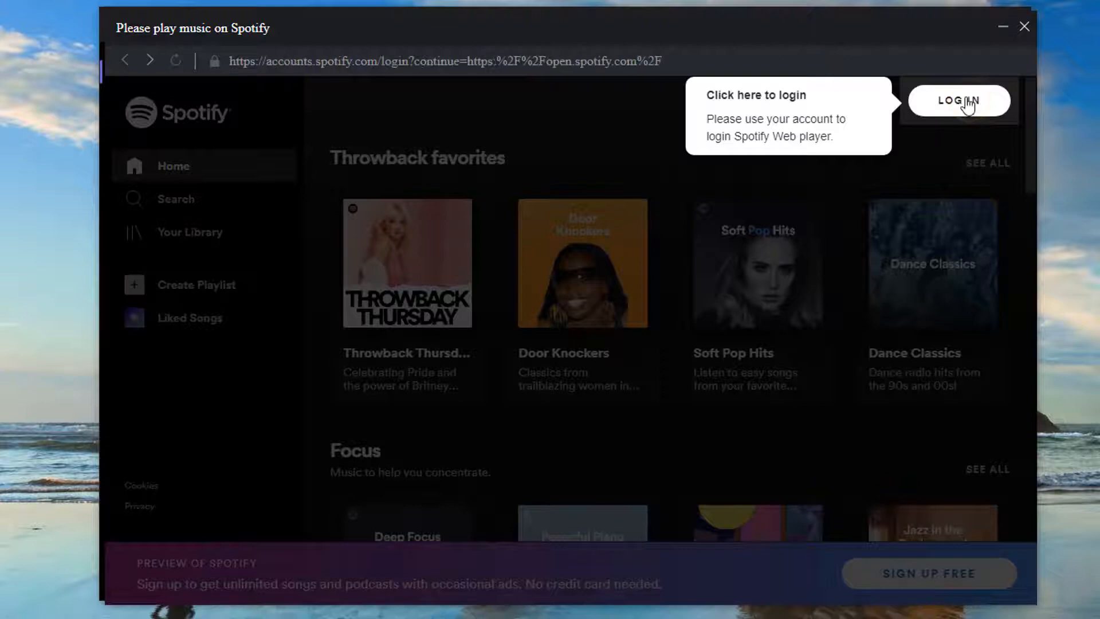
left_click(958, 101)
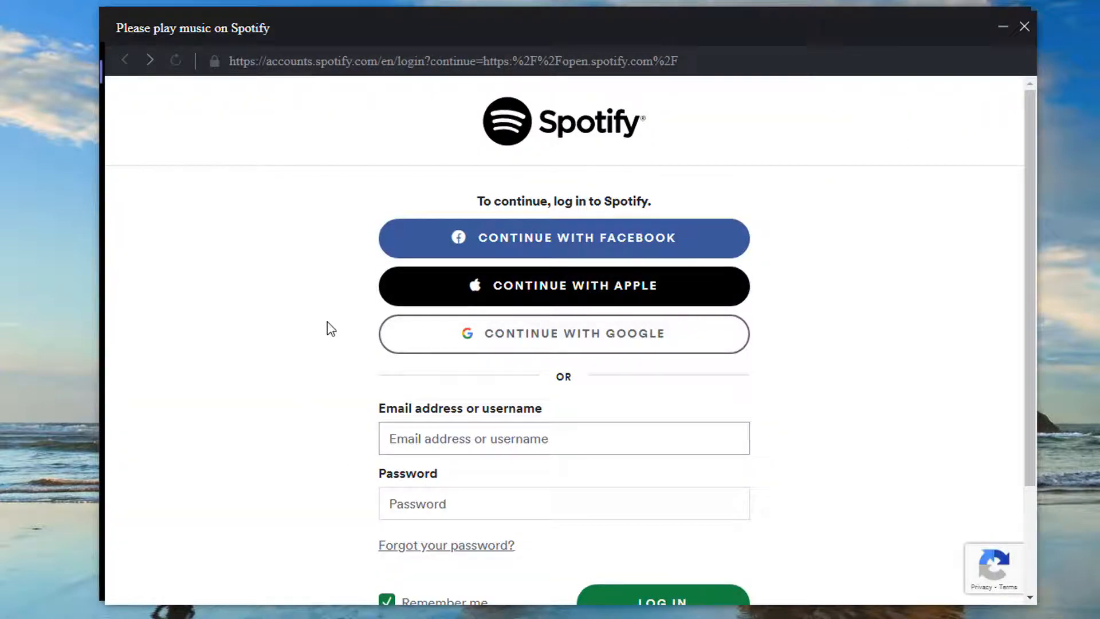
scroll("down", 3)
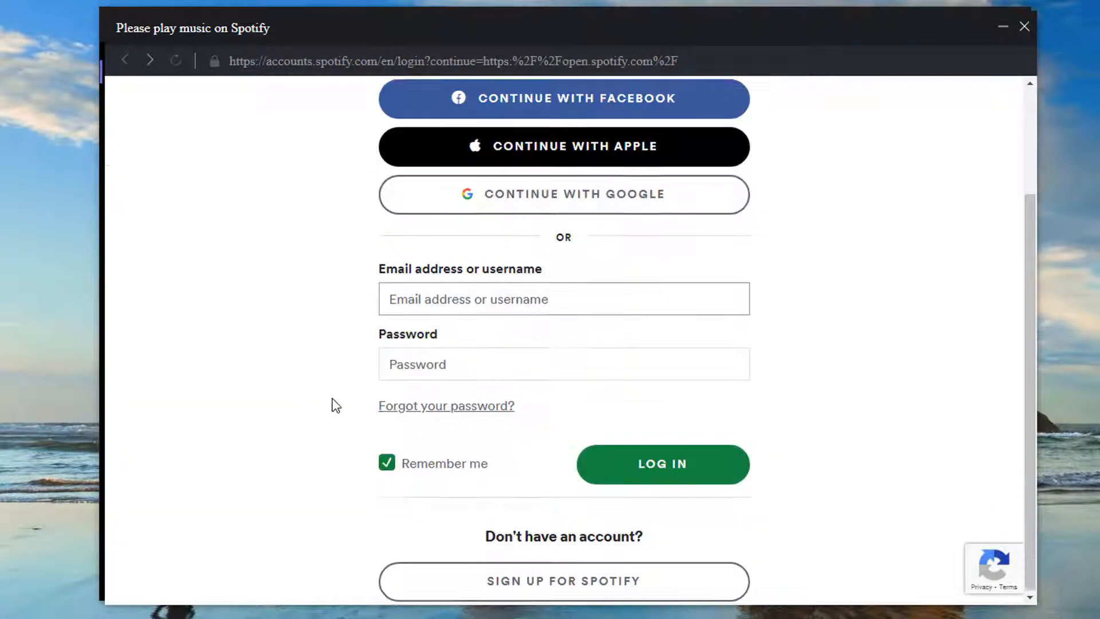
left_click(660, 464)
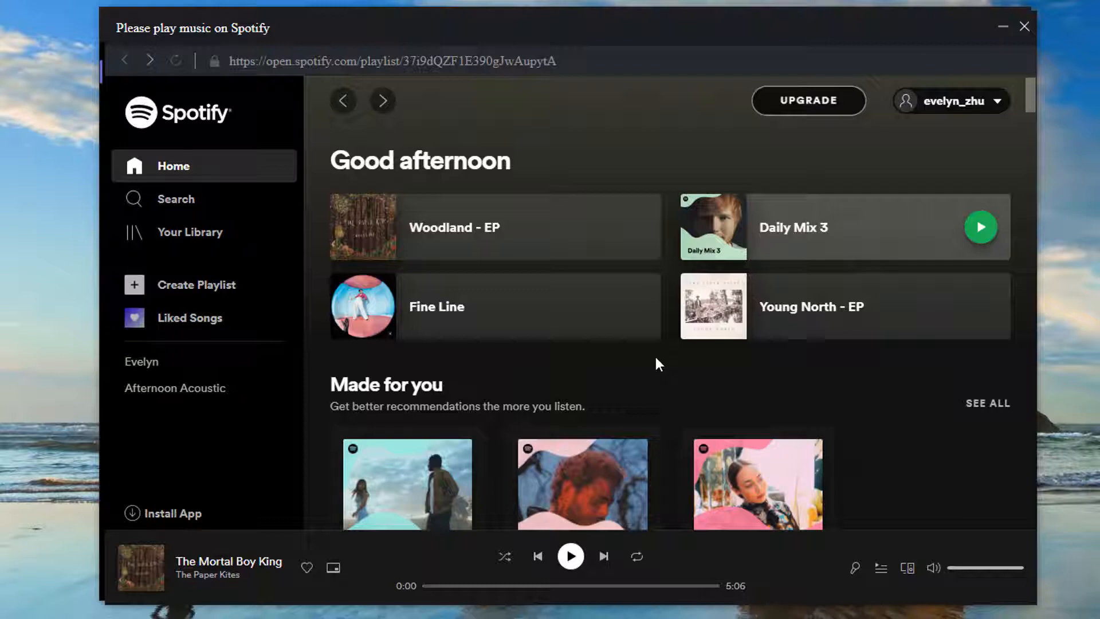
left_click(792, 226)
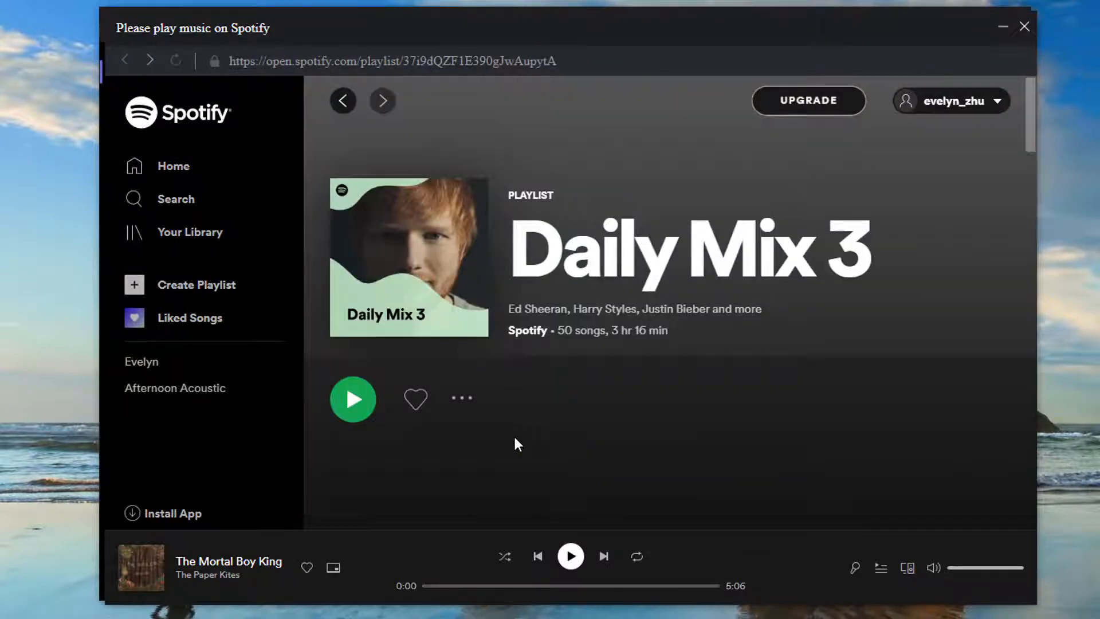
Confirm AudiCable output stays MP3 at 320kbps in Documents\AudiCable, then close Settings
left_click(840, 39)
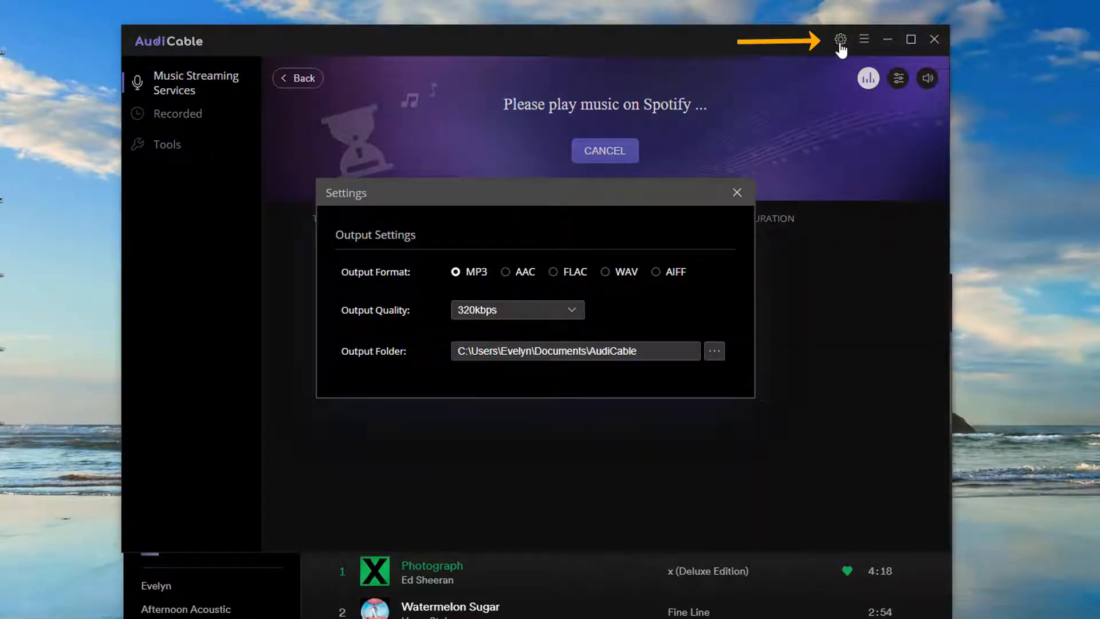
mouse_move(505, 280)
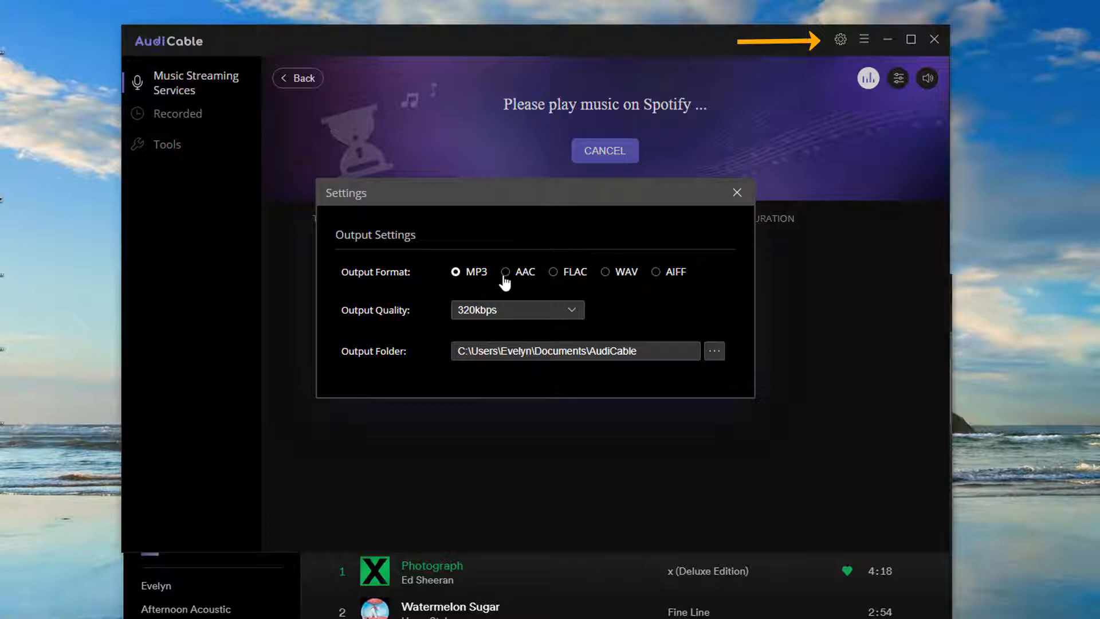
mouse_move(581, 309)
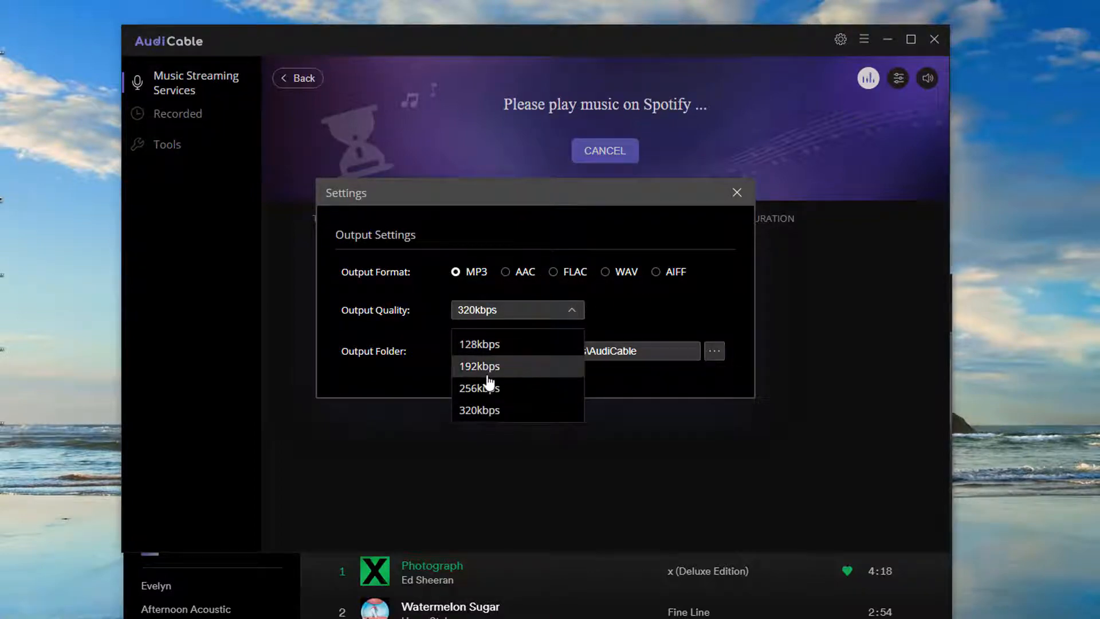
mouse_move(684, 381)
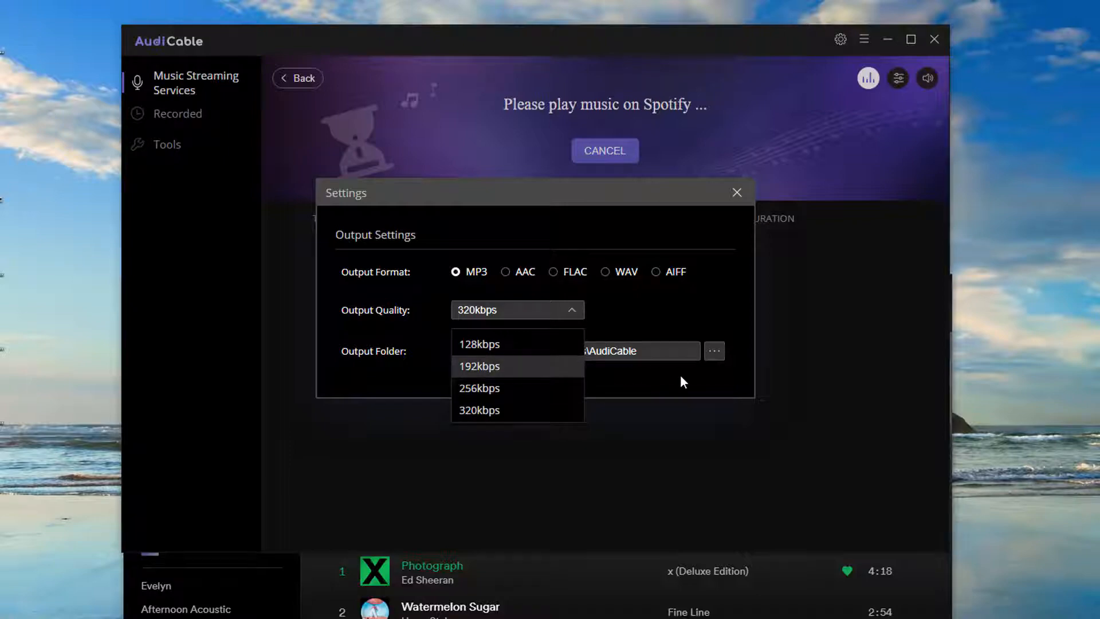
left_click(479, 410)
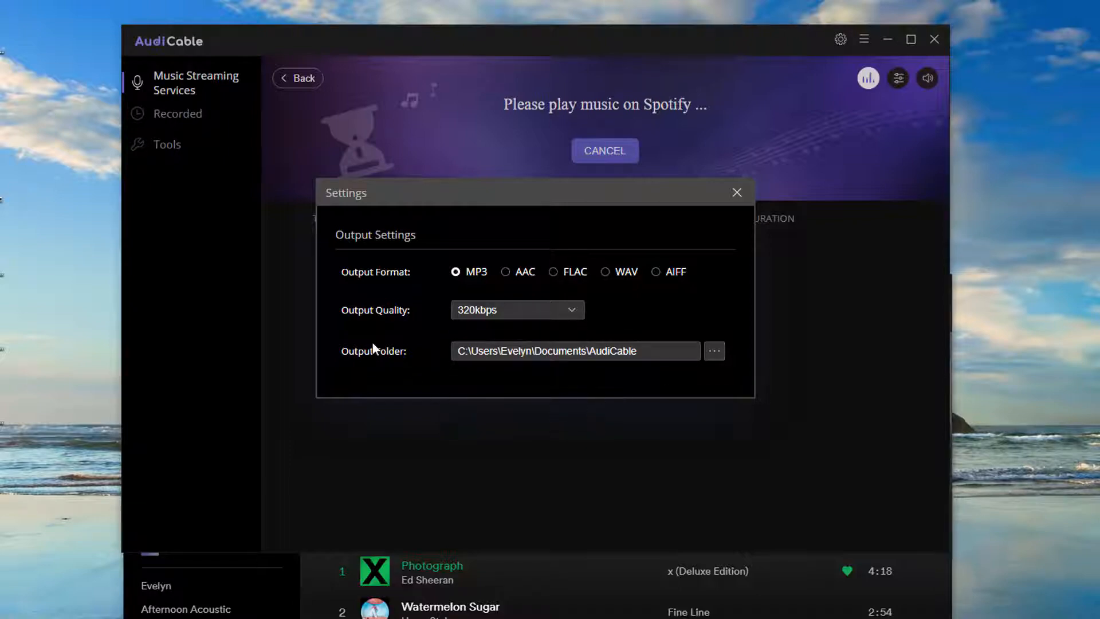
triple_click(575, 350)
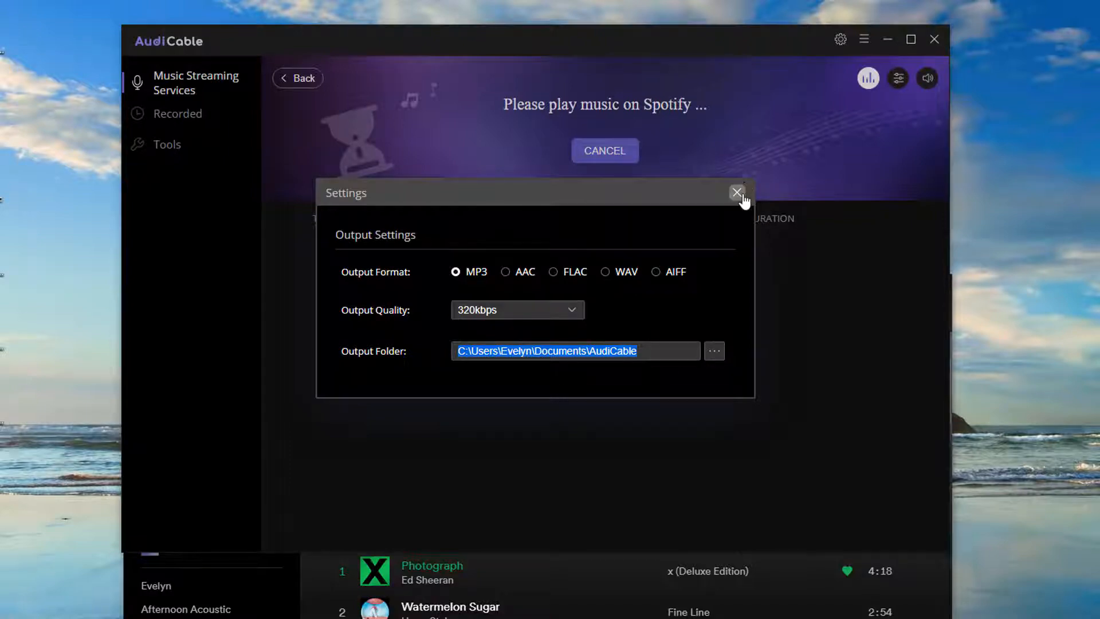
left_click(737, 193)
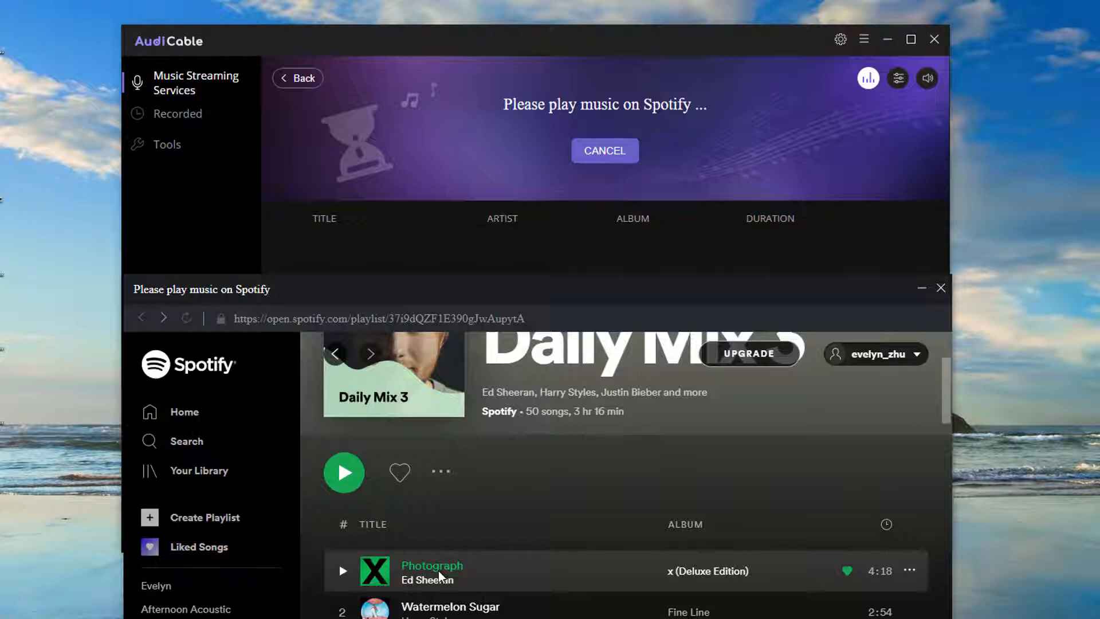
Record Photograph and the other tracks, then choose Audio Edit under Tools
left_click(344, 471)
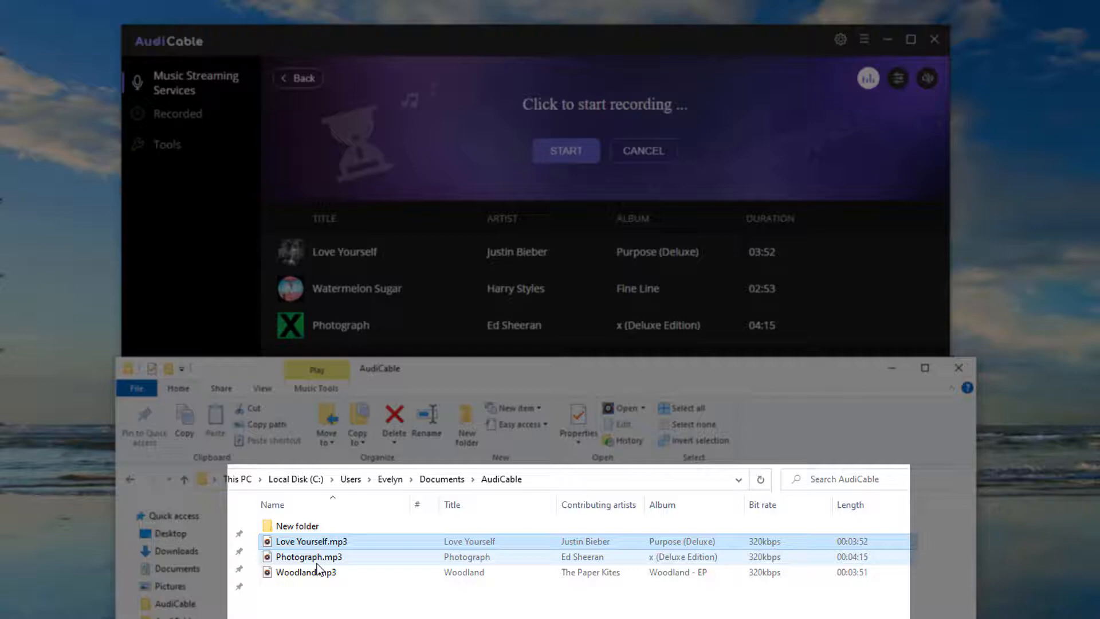
left_click(309, 557)
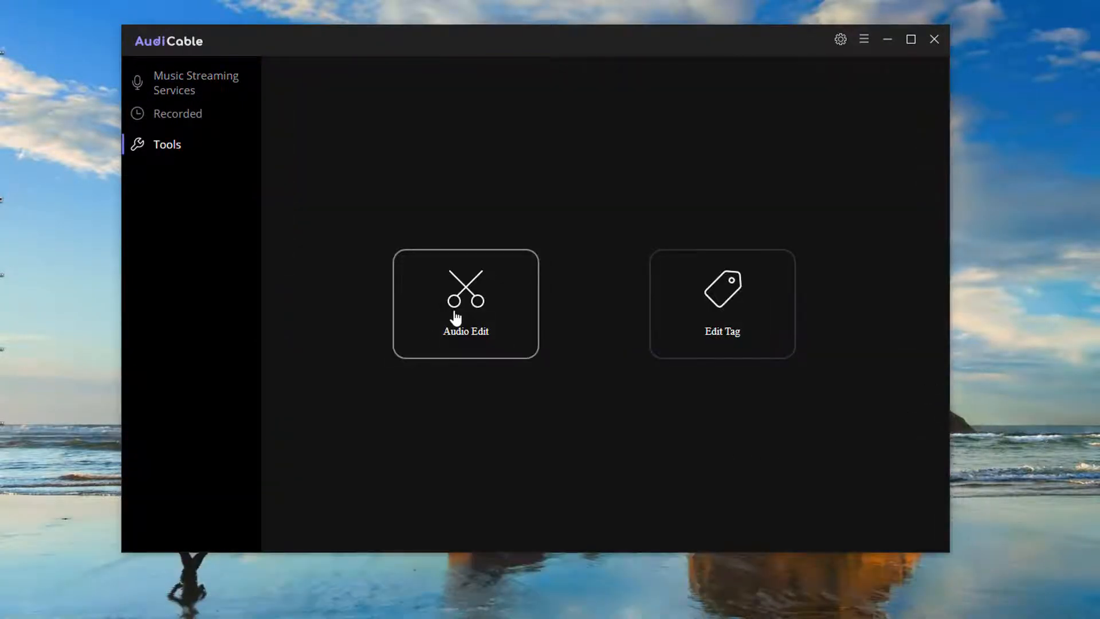
left_click(465, 303)
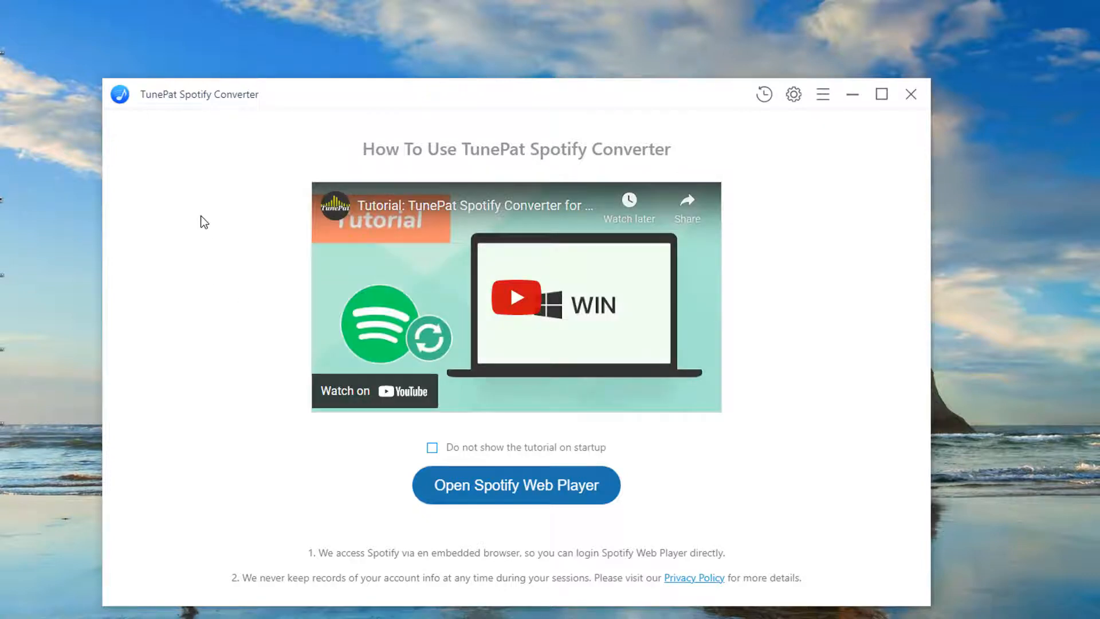
Open and log in to TunePat's Spotify web player, then open Daily Mix 3
left_click(515, 485)
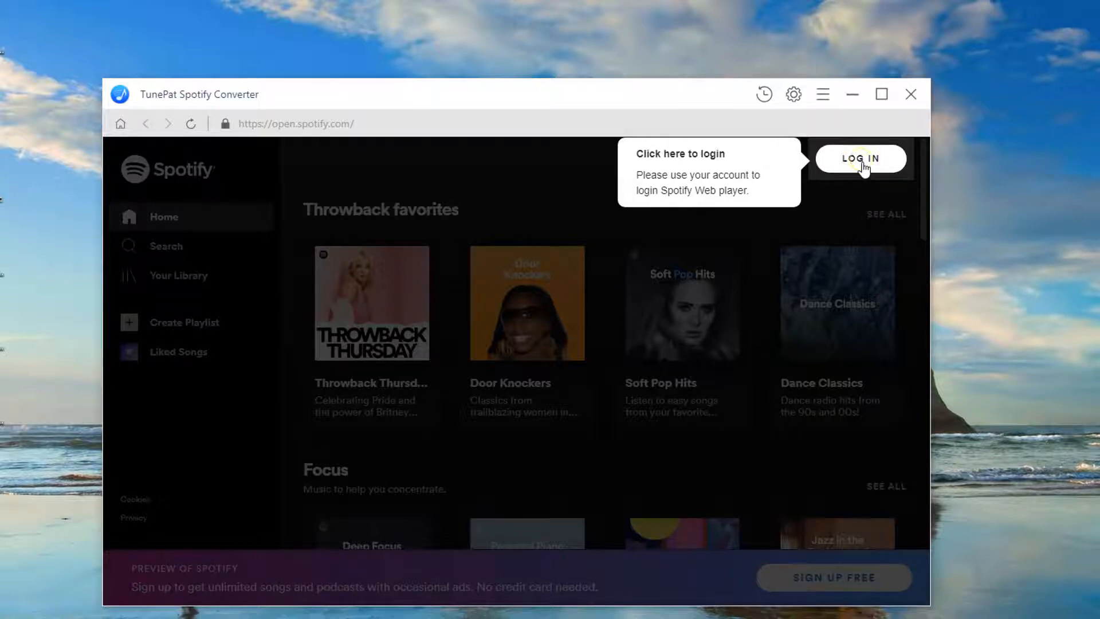
left_click(860, 158)
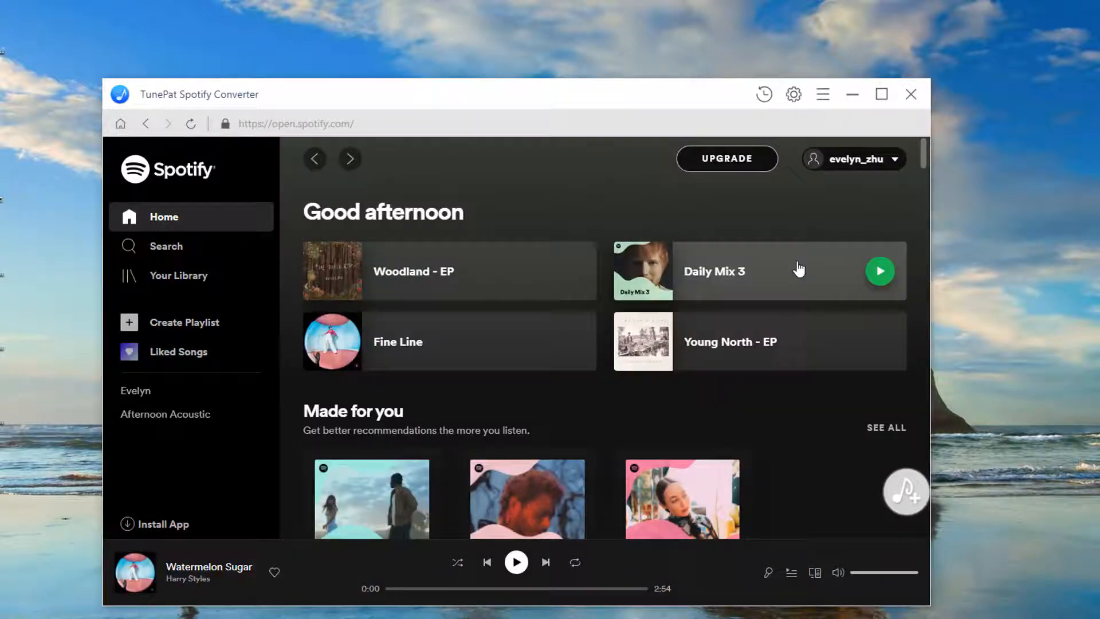
left_click(793, 94)
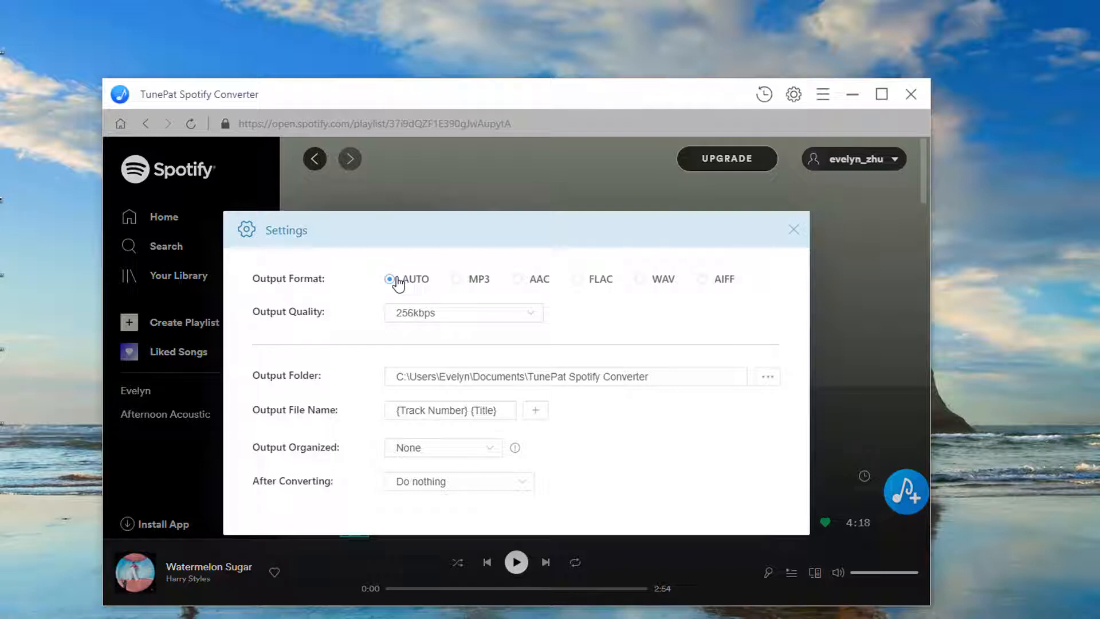
Set the output format to MP3 at 256kbps
left_click(458, 279)
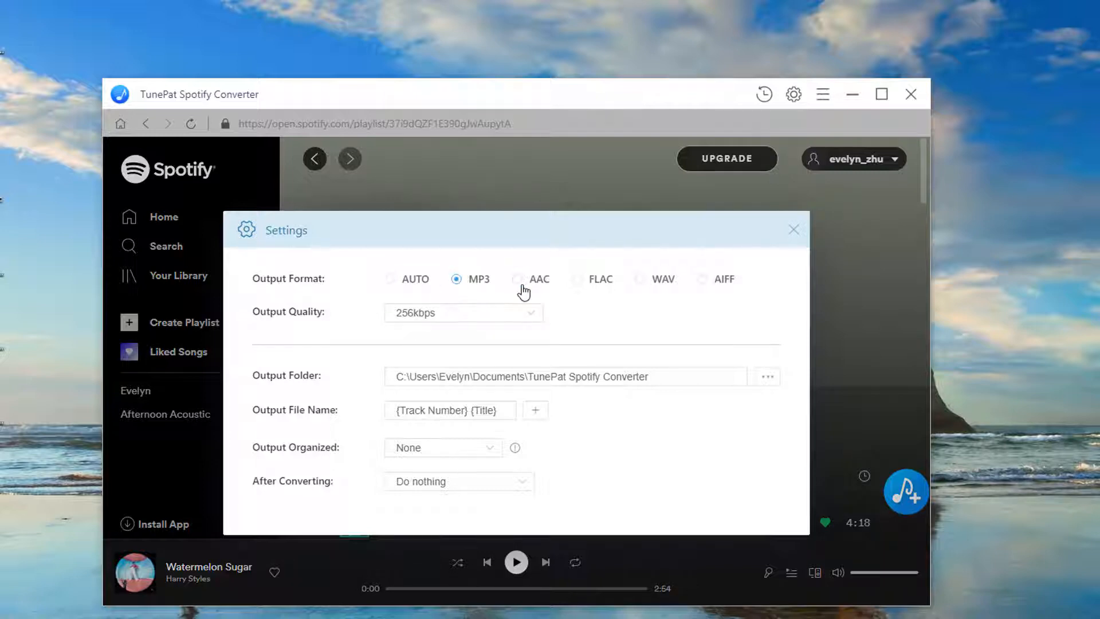
left_click(519, 279)
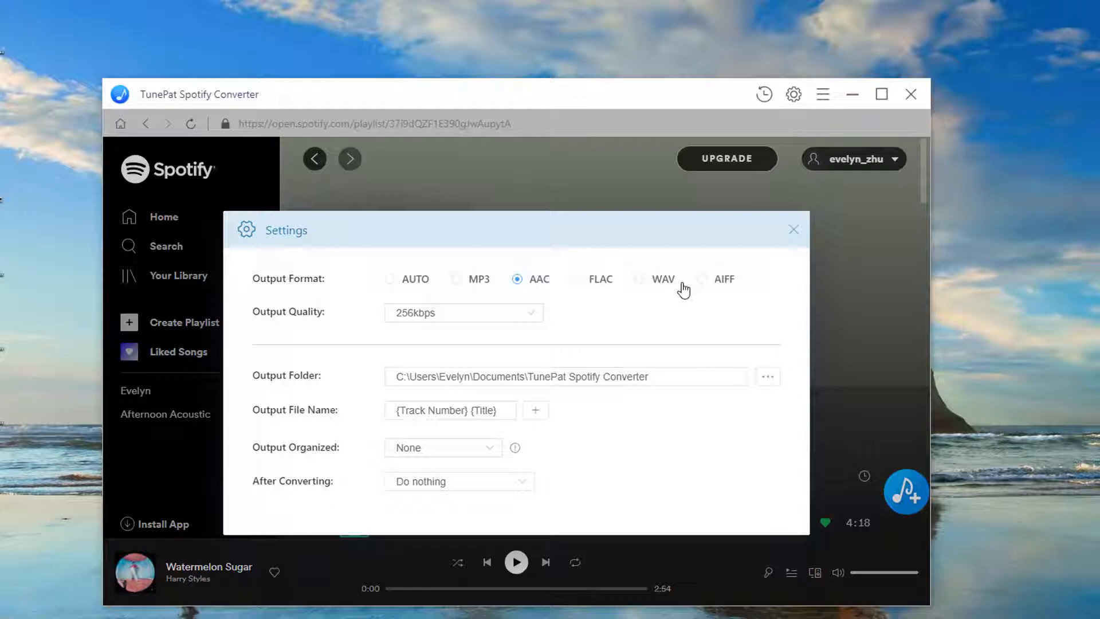
mouse_move(535, 307)
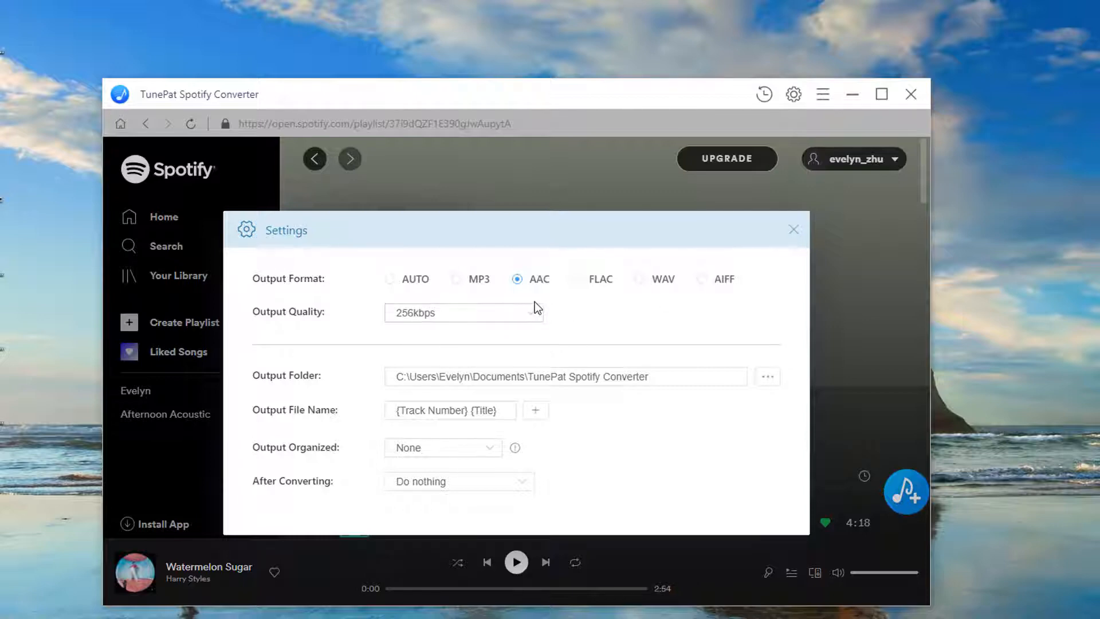
left_click(463, 312)
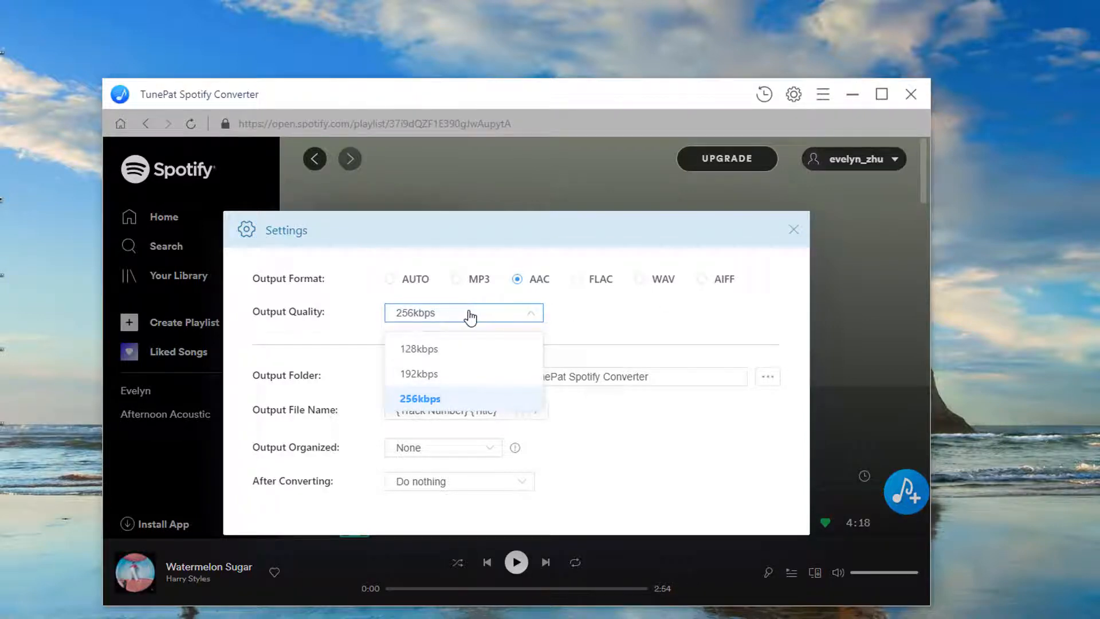
left_click(459, 279)
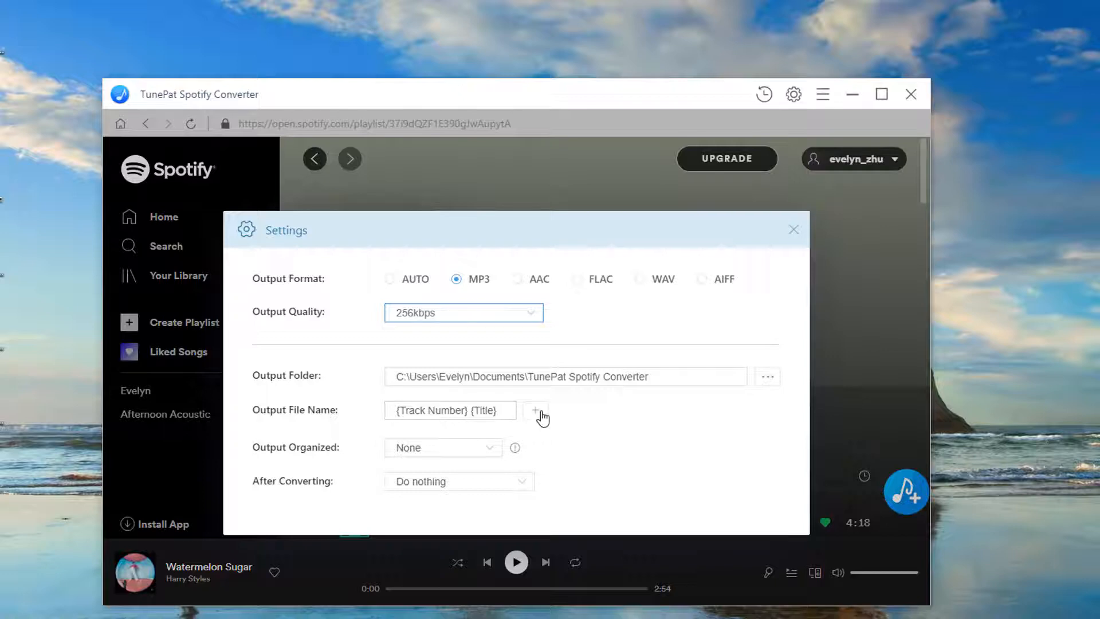
Organize output into Artist / Album folders and close Settings
left_click(534, 410)
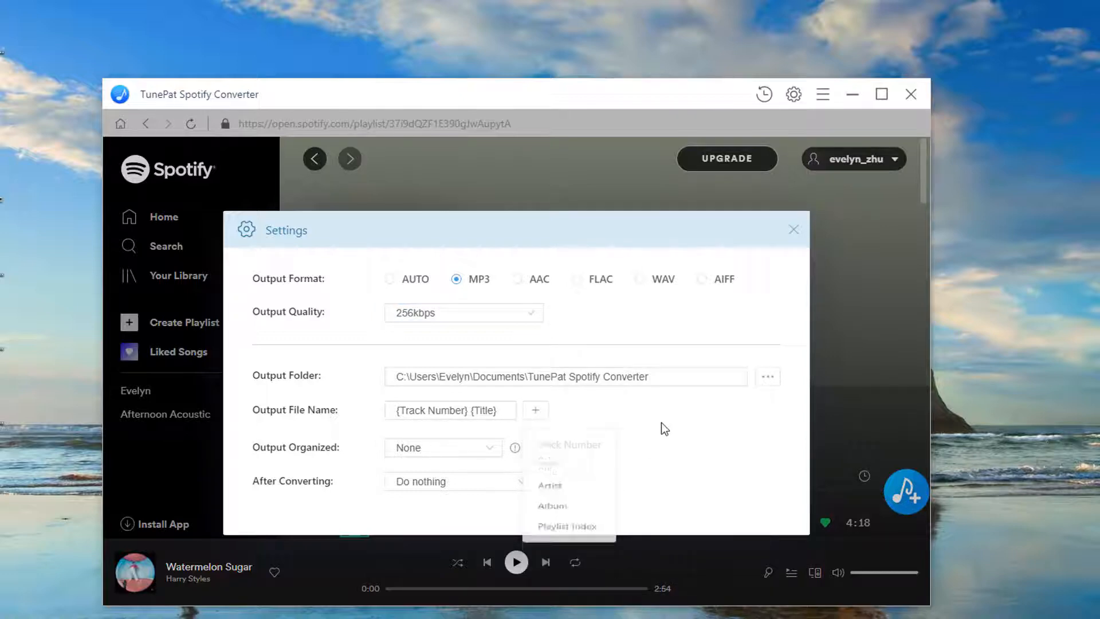
left_click(443, 447)
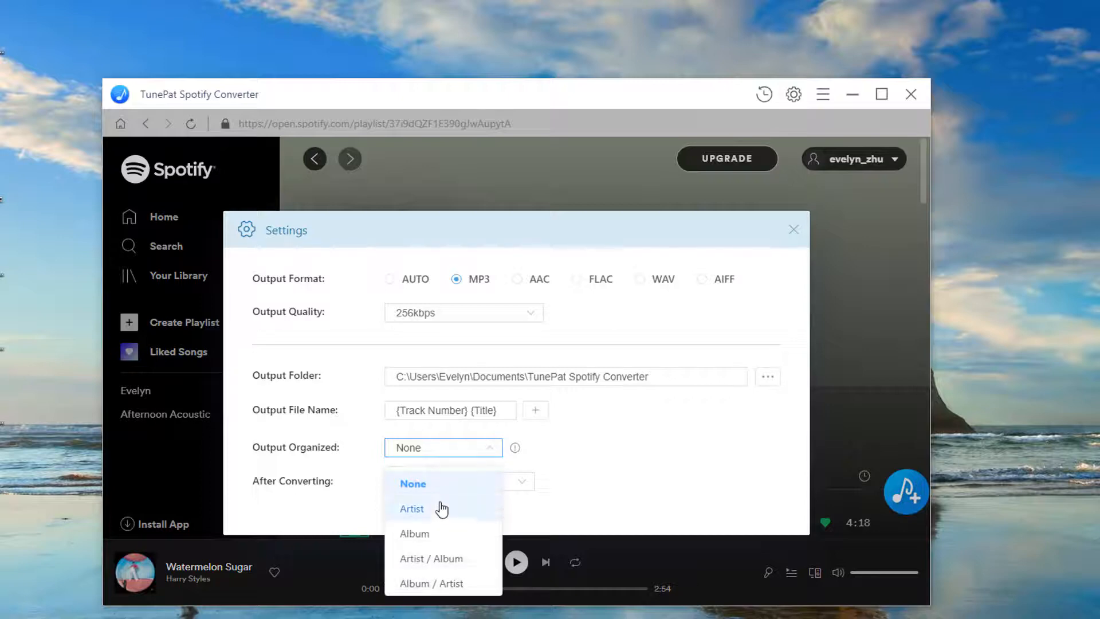
mouse_move(446, 566)
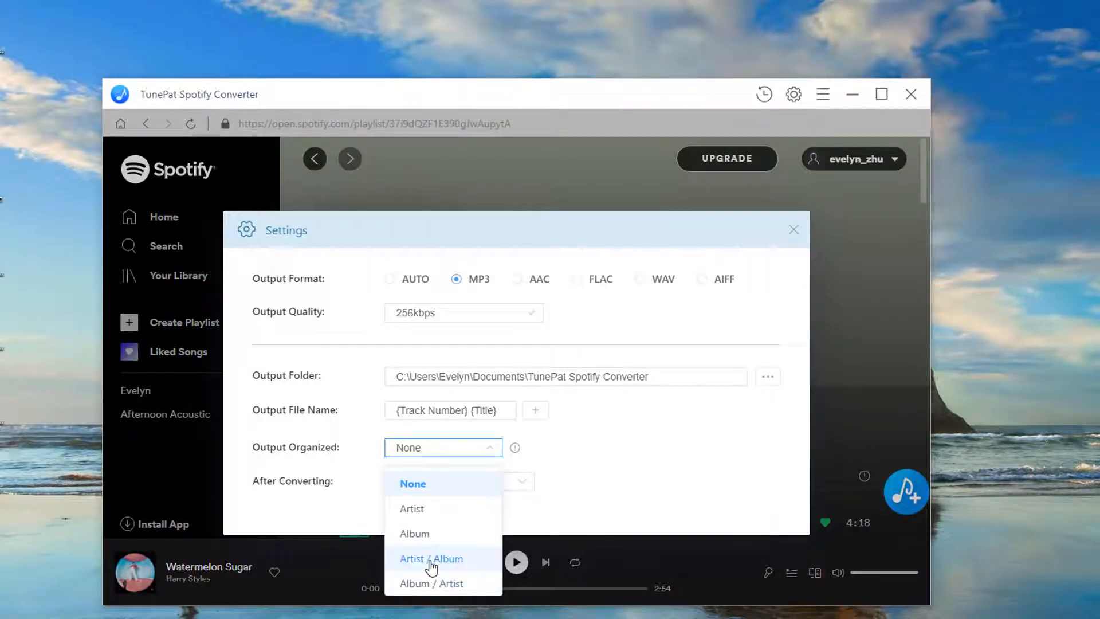
left_click(431, 559)
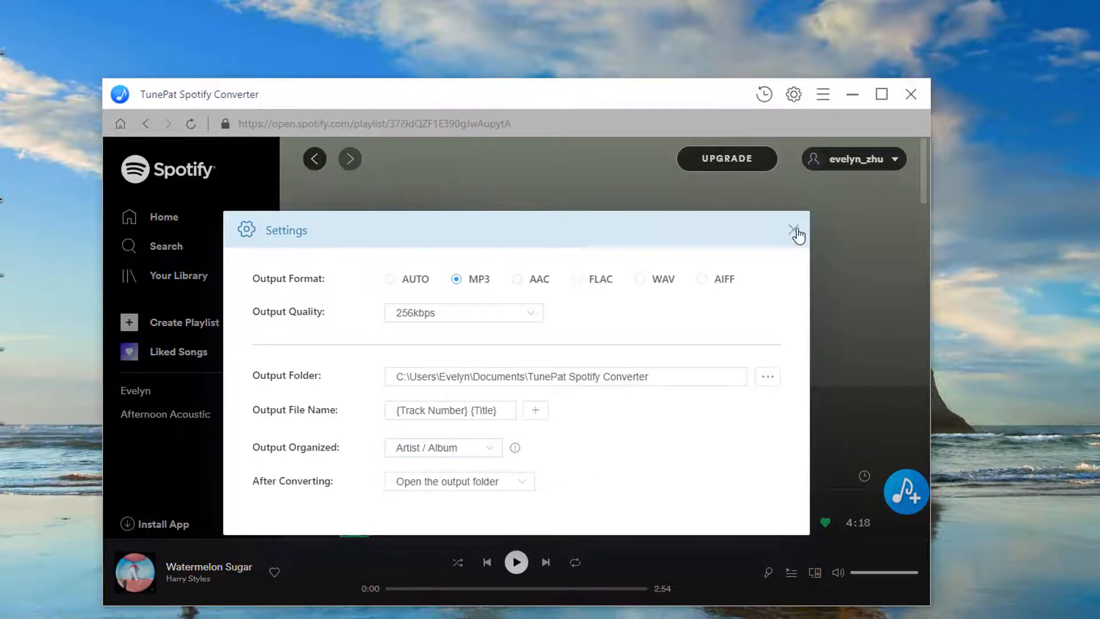
left_click(796, 232)
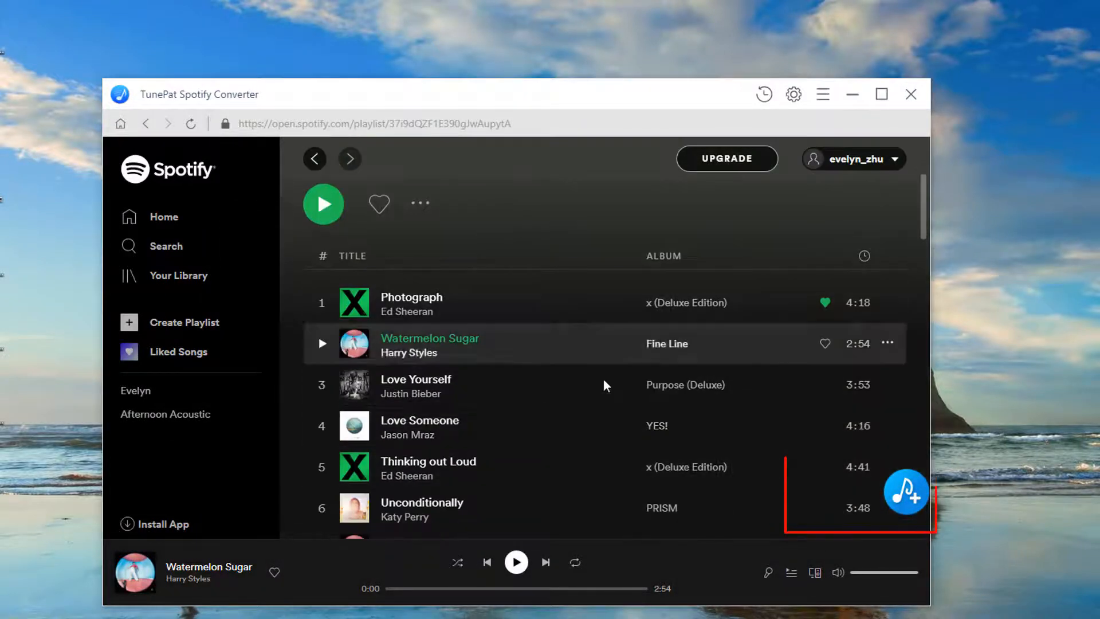
Convert Photograph, Watermelon Sugar and Love Yourself, then view the conversion history
left_click(906, 490)
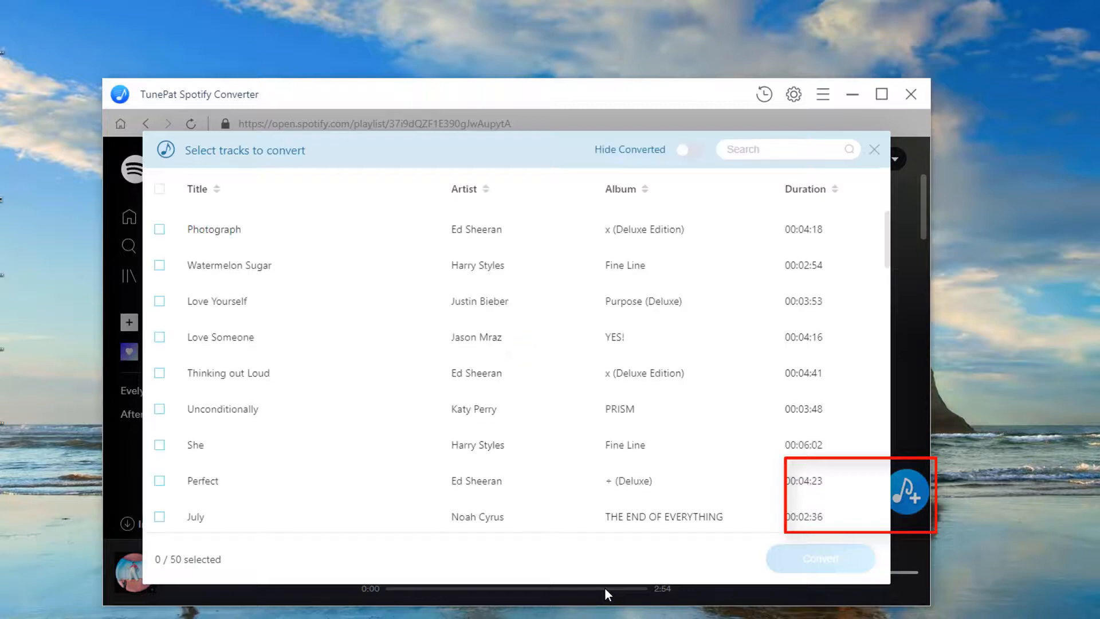
left_click(159, 188)
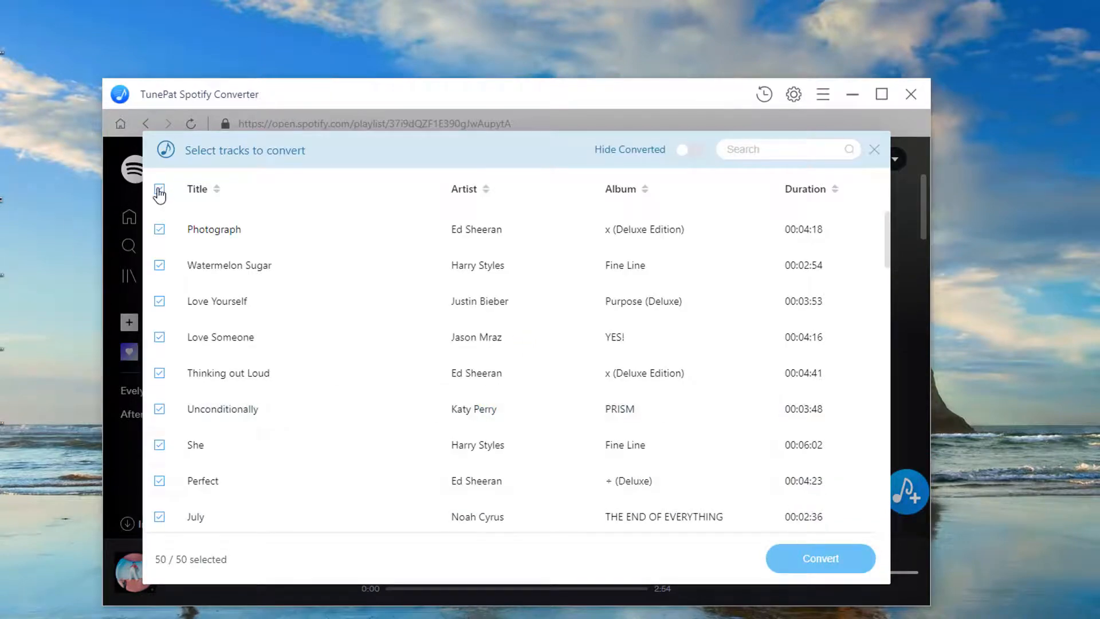
left_click(159, 188)
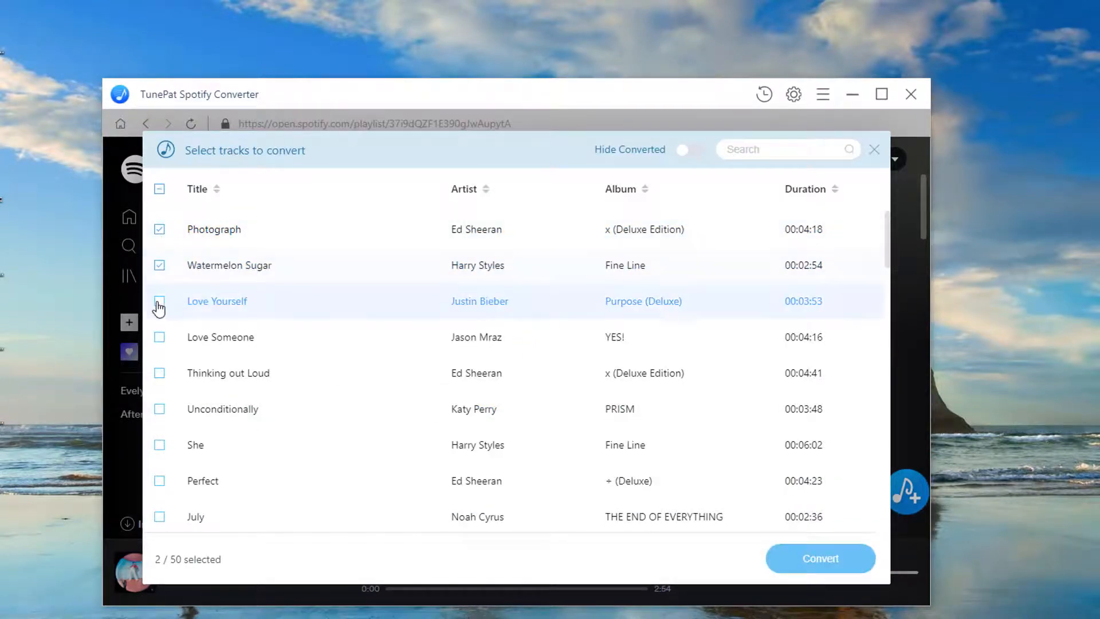
left_click(160, 301)
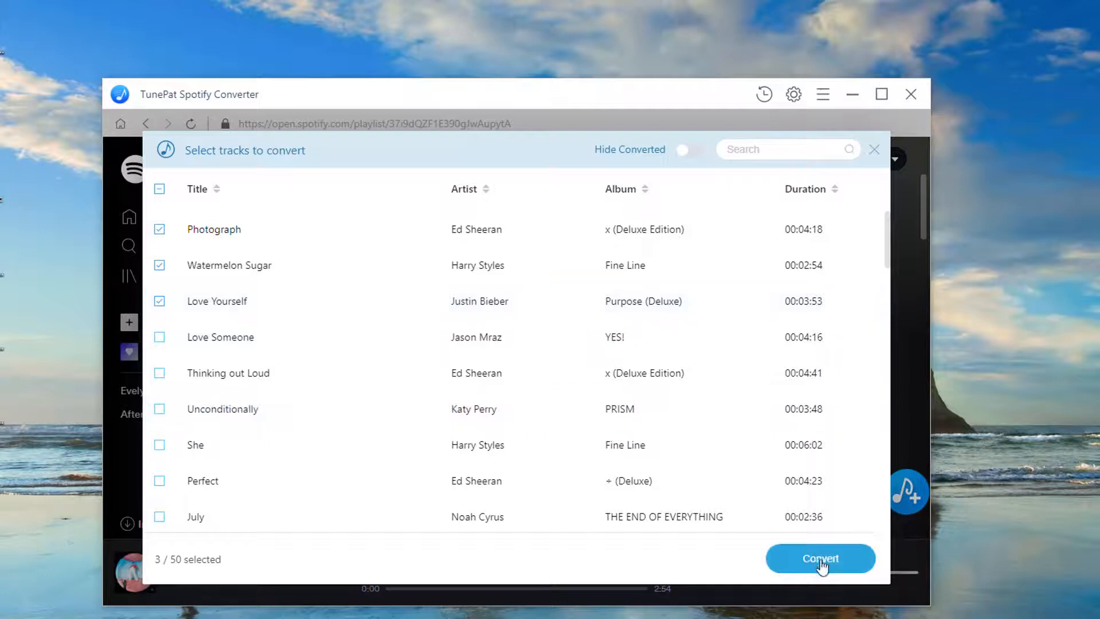
left_click(821, 558)
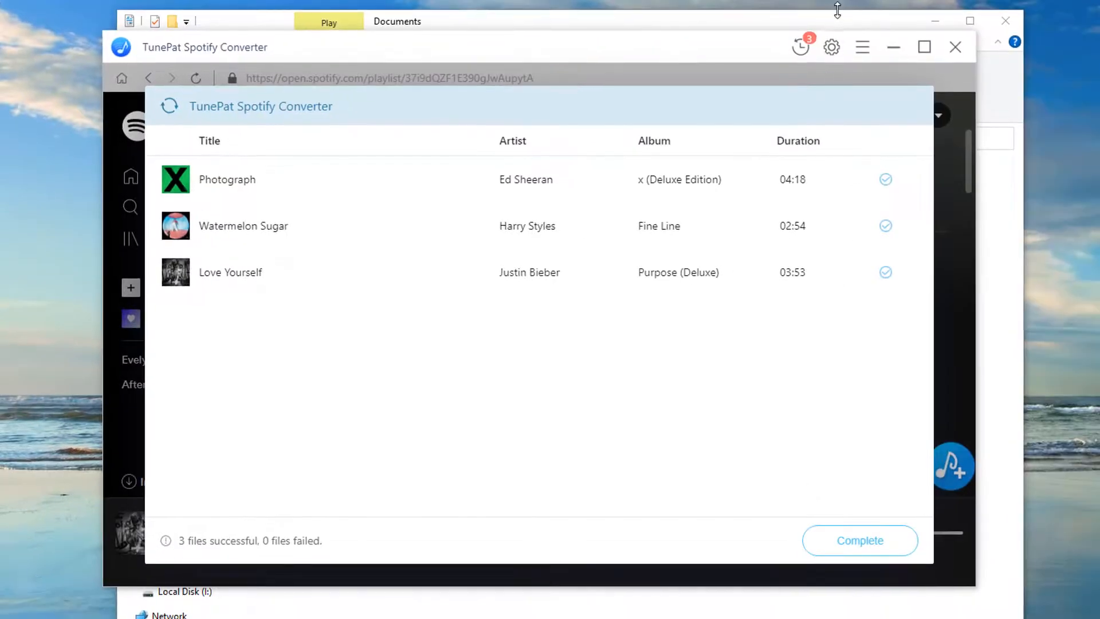
left_click(799, 47)
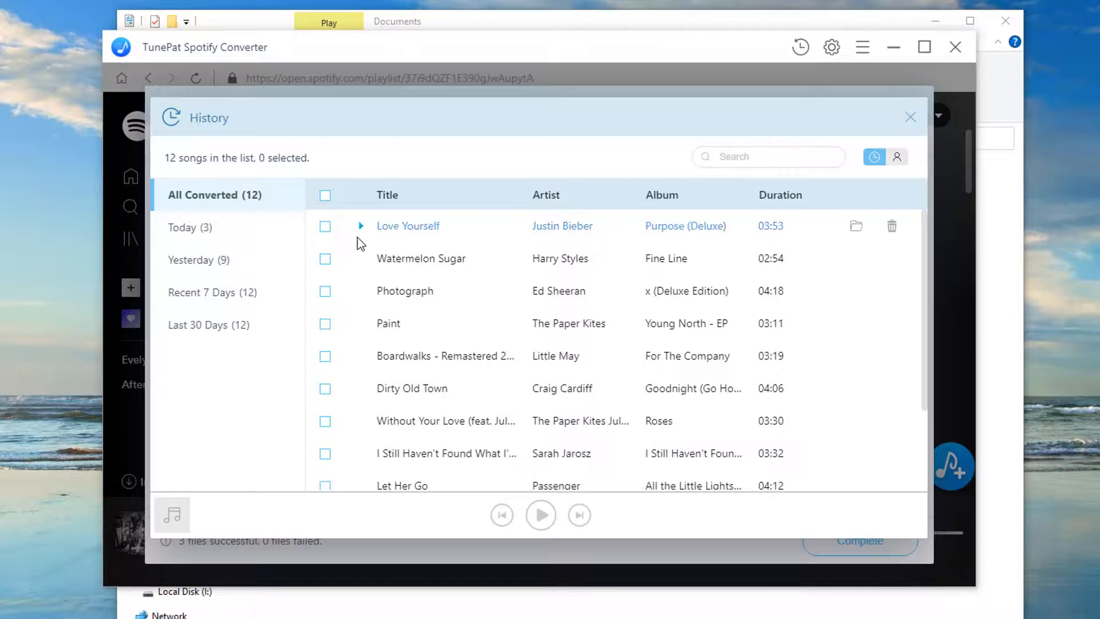
mouse_move(834, 255)
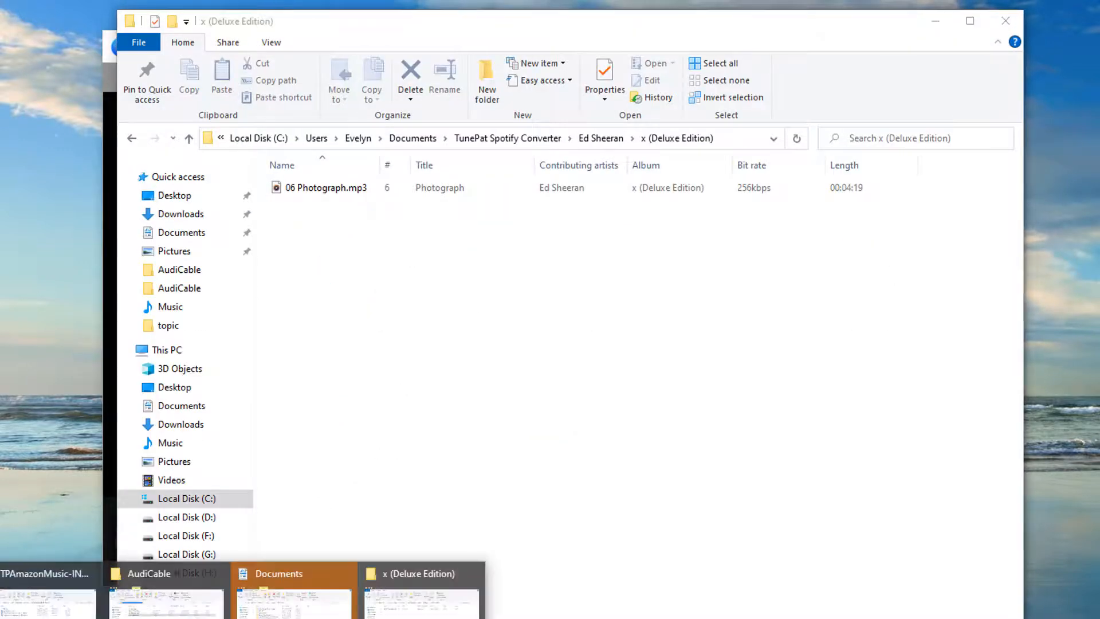
Compare TunePat's 256kbps Photograph.mp3 with AudiCable's 320kbps recordings in File Explorer
left_click(149, 573)
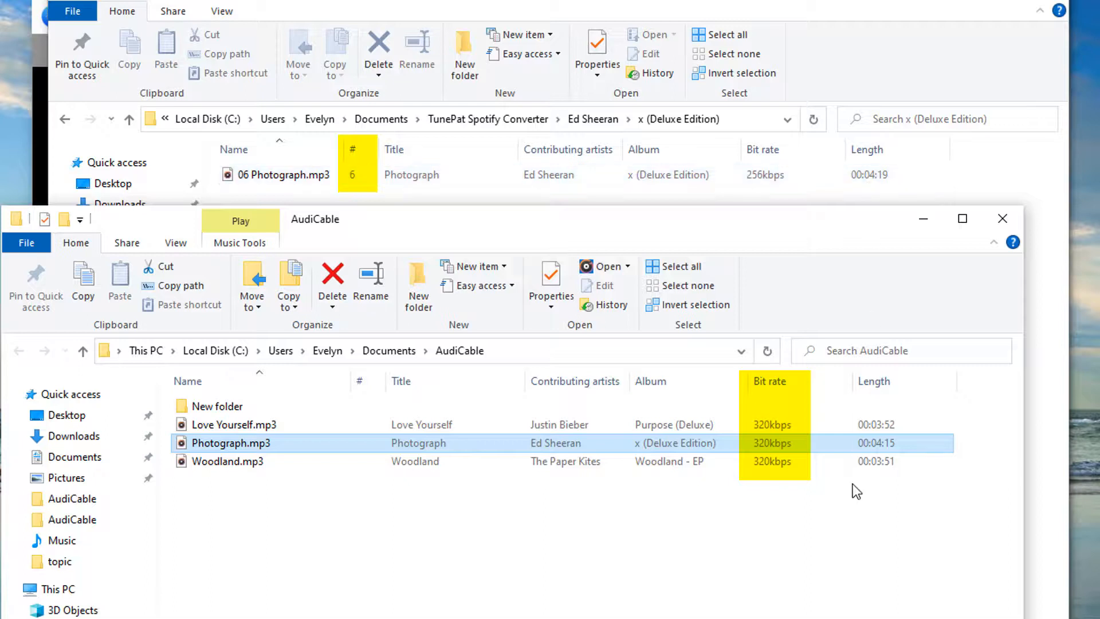
mouse_move(367, 598)
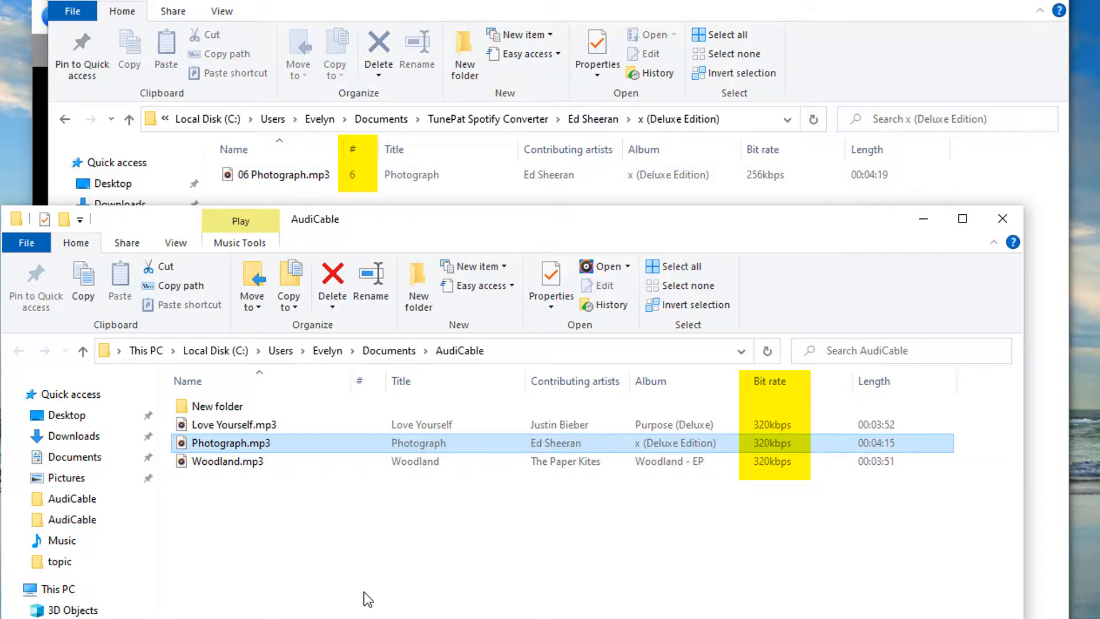